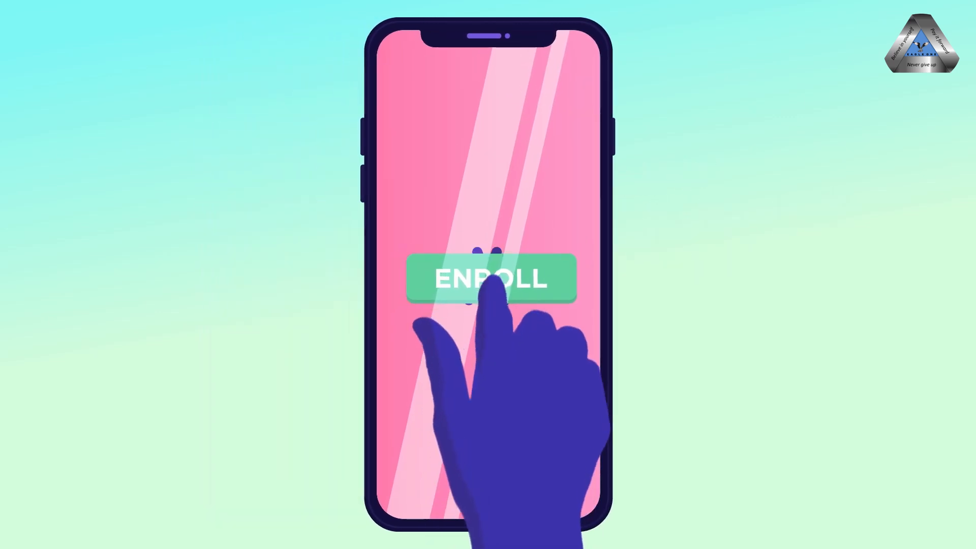
click(490, 278)
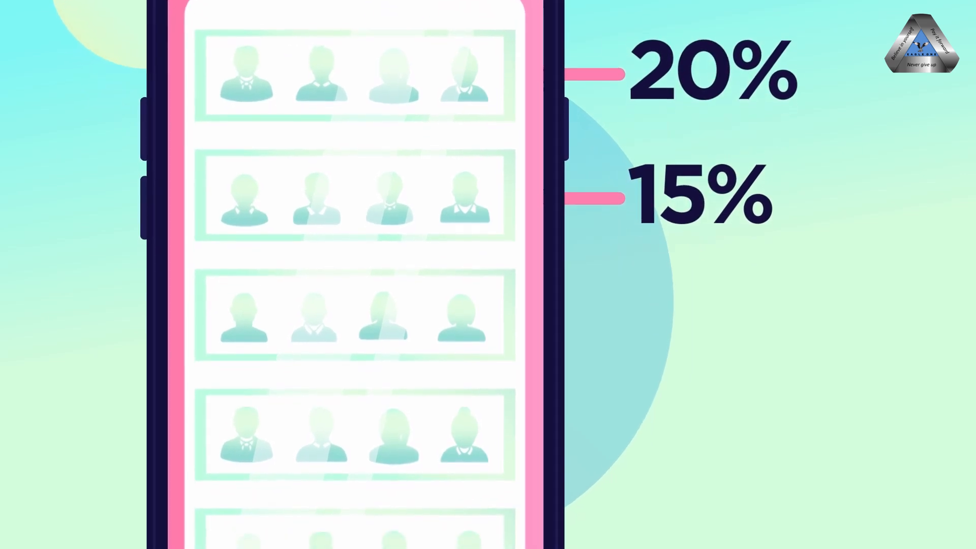
scroll(down, 3)
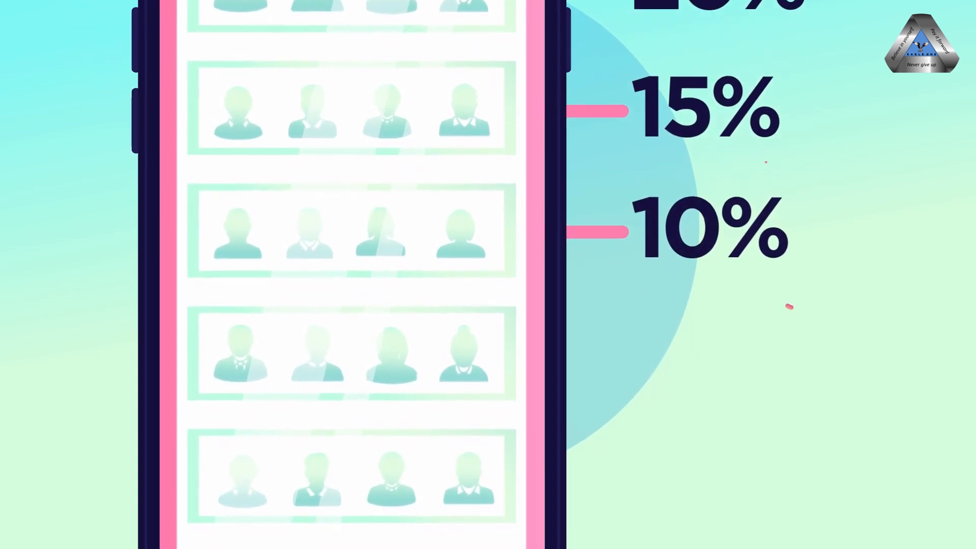
scroll(down, 3)
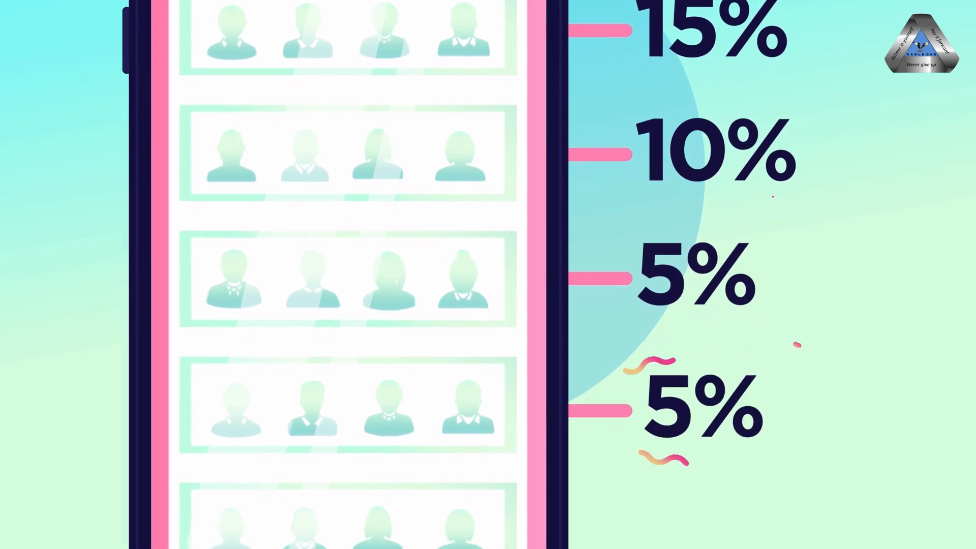
scroll(down, 3)
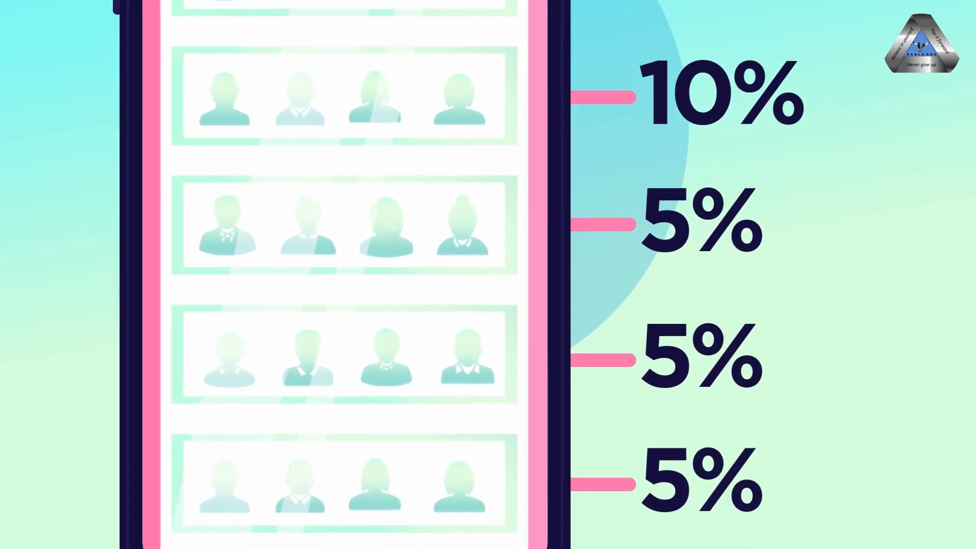